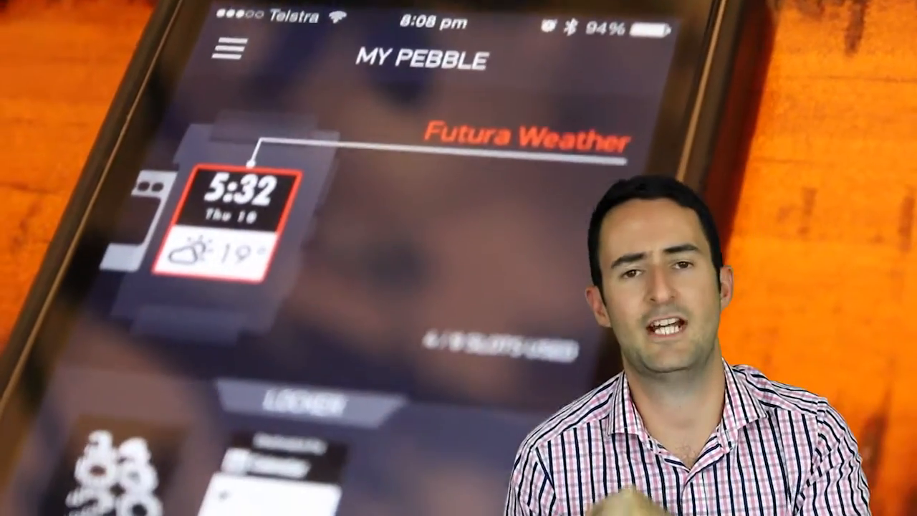
{"action": "scroll", "scroll_direction": "down", "scroll_amount": 3}
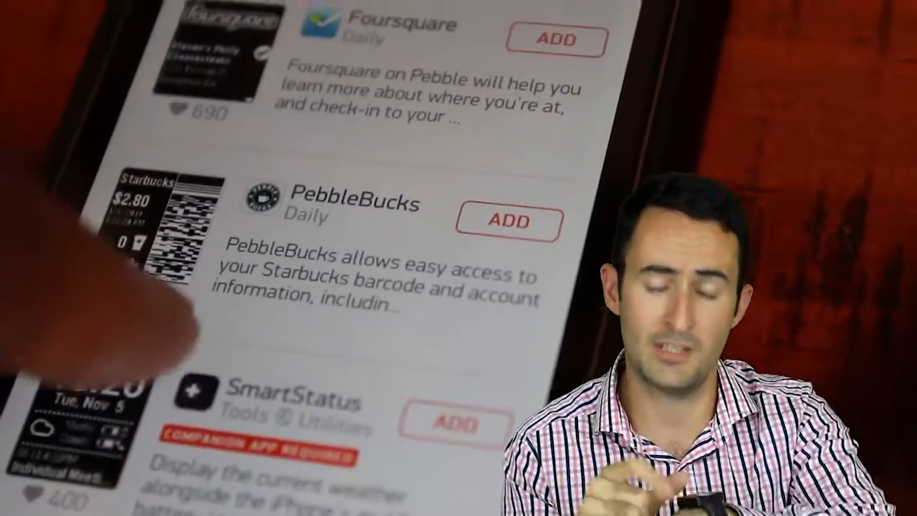
{"action": "scroll", "scroll_direction": "down", "scroll_amount": 3}
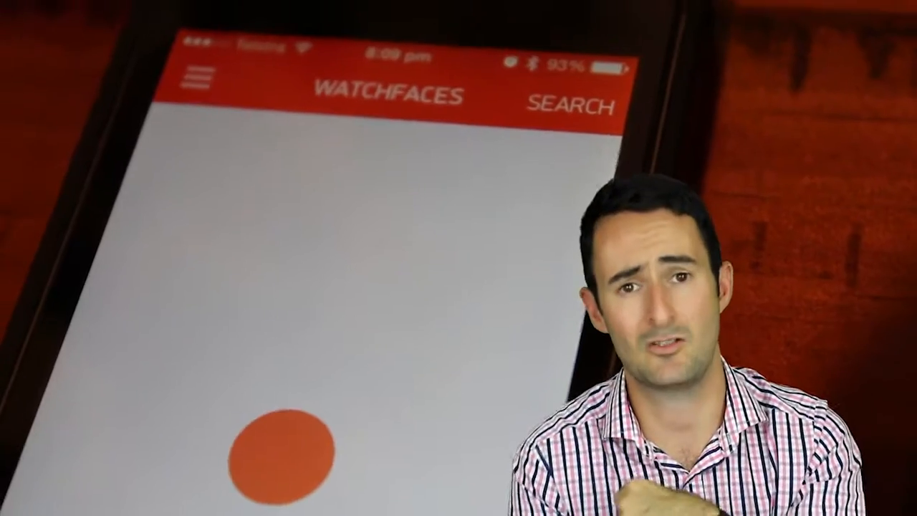
{"action": "scroll", "scroll_direction": "down", "scroll_amount": 3}
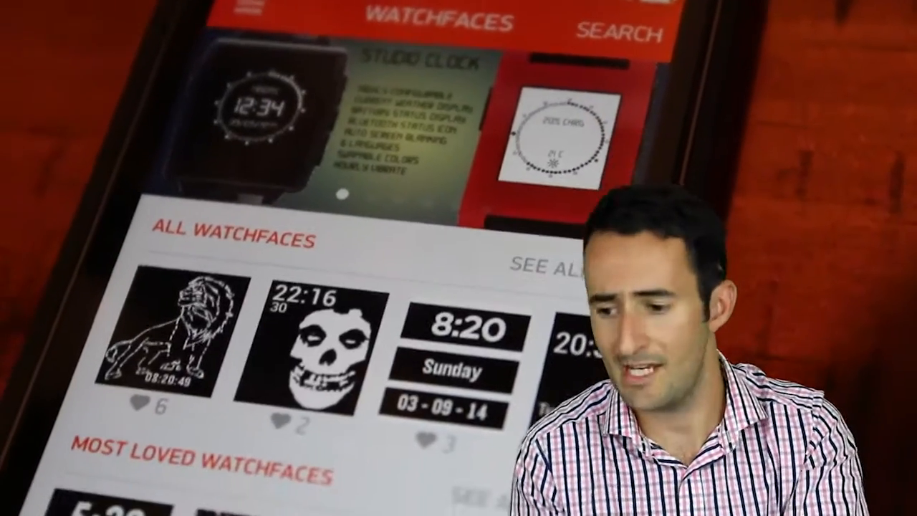
{"action": "scroll", "scroll_direction": "down", "scroll_amount": 3}
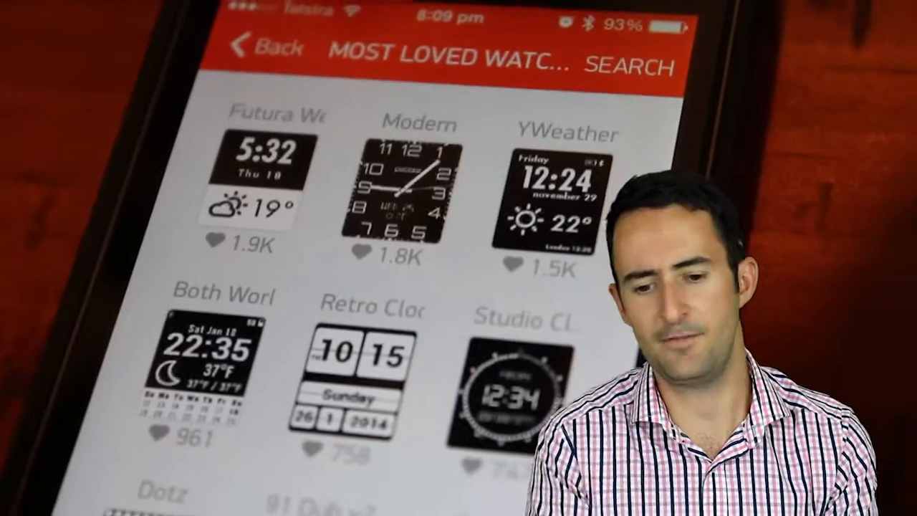
{"action": "scroll", "scroll_direction": "down", "scroll_amount": 3}
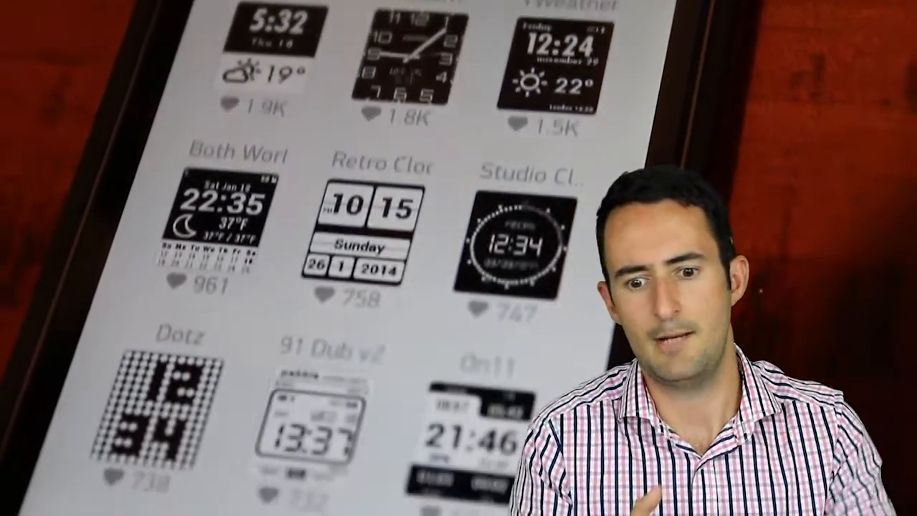